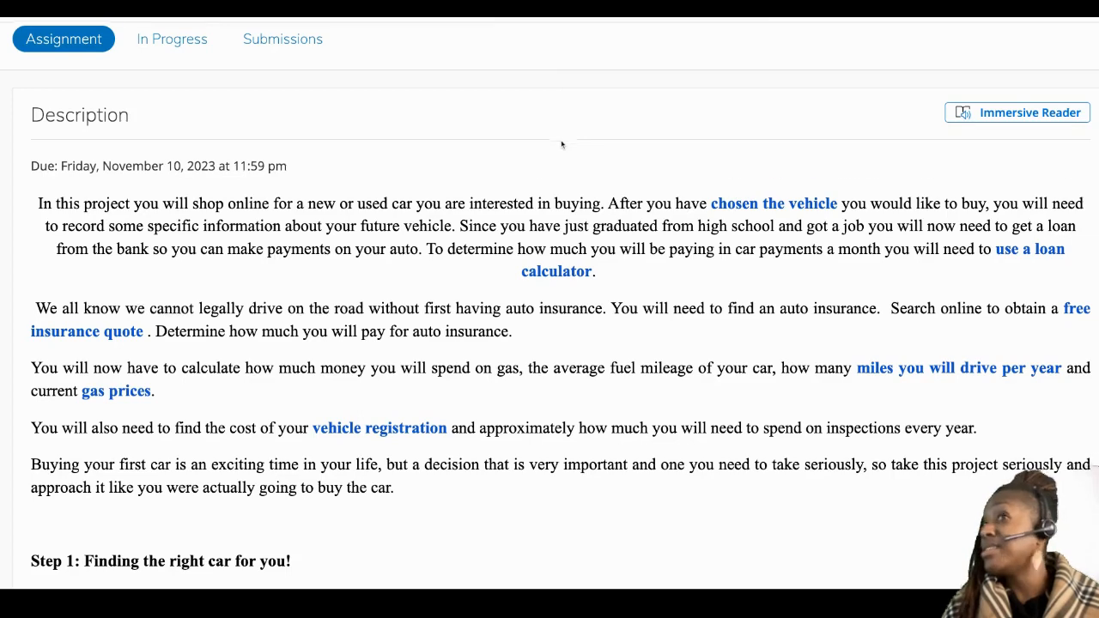
Follow the 'use a loan calculator' link and continue past the redirect notice to Cars.com.
{"action": "scroll", "scroll_direction": "down", "scroll_amount": 3}
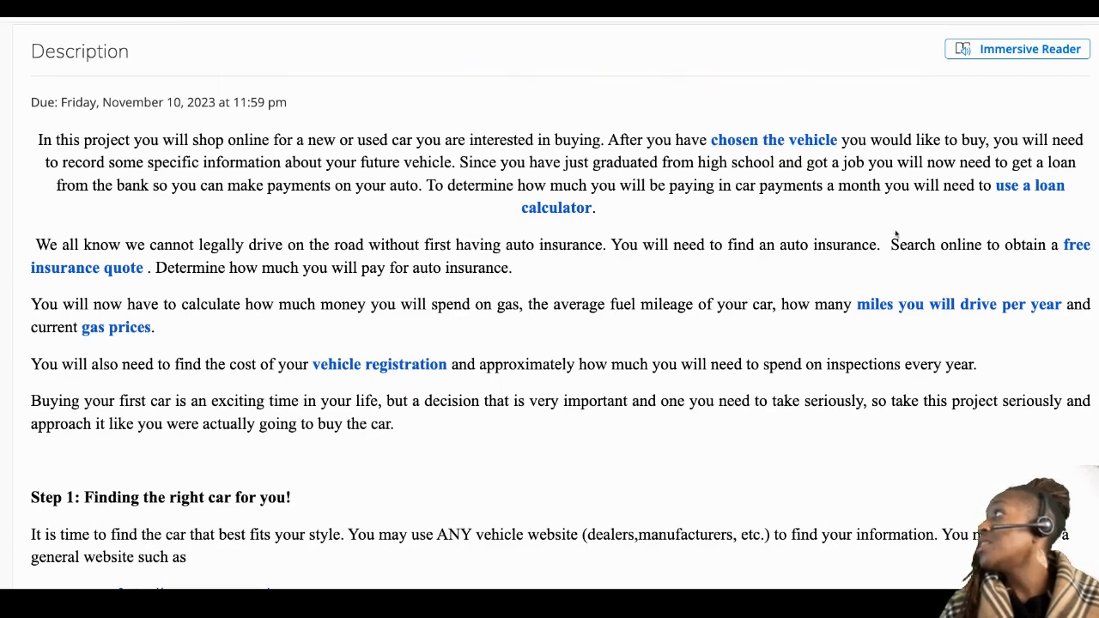
{"action": "mouse_move", "coordinate": [1003, 210]}
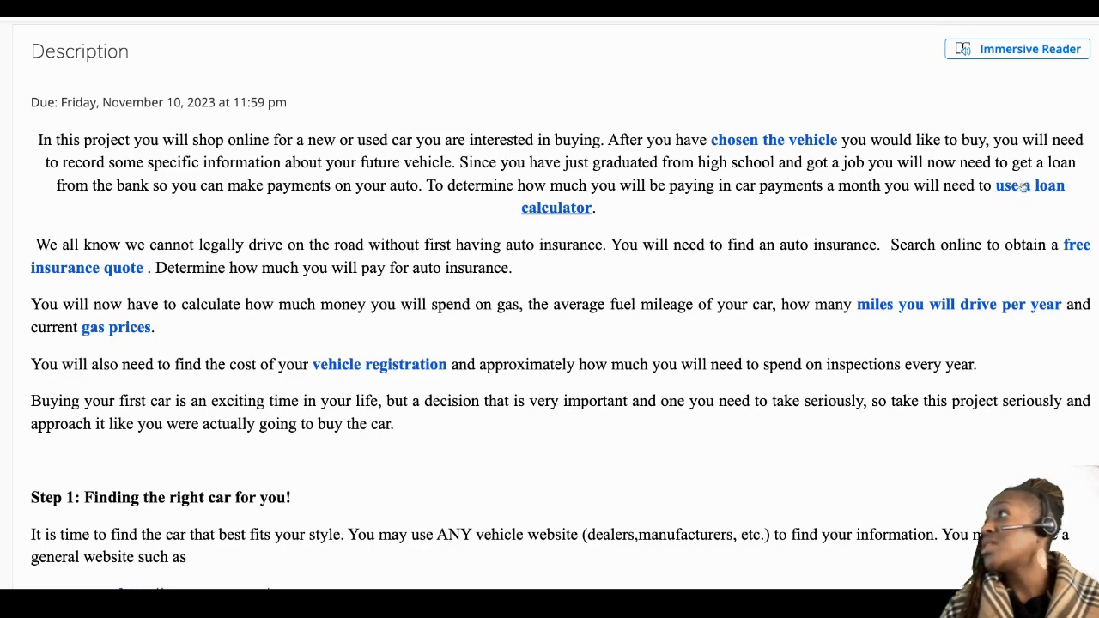
{"action": "left_click", "coordinate": [1016, 185]}
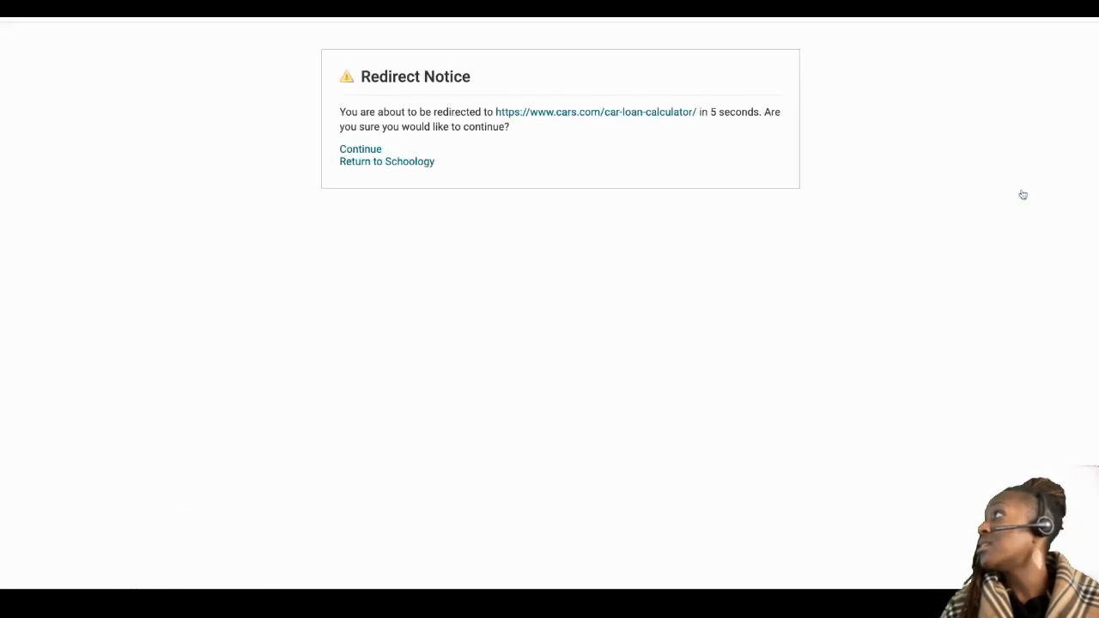
{"action": "mouse_move", "coordinate": [707, 85]}
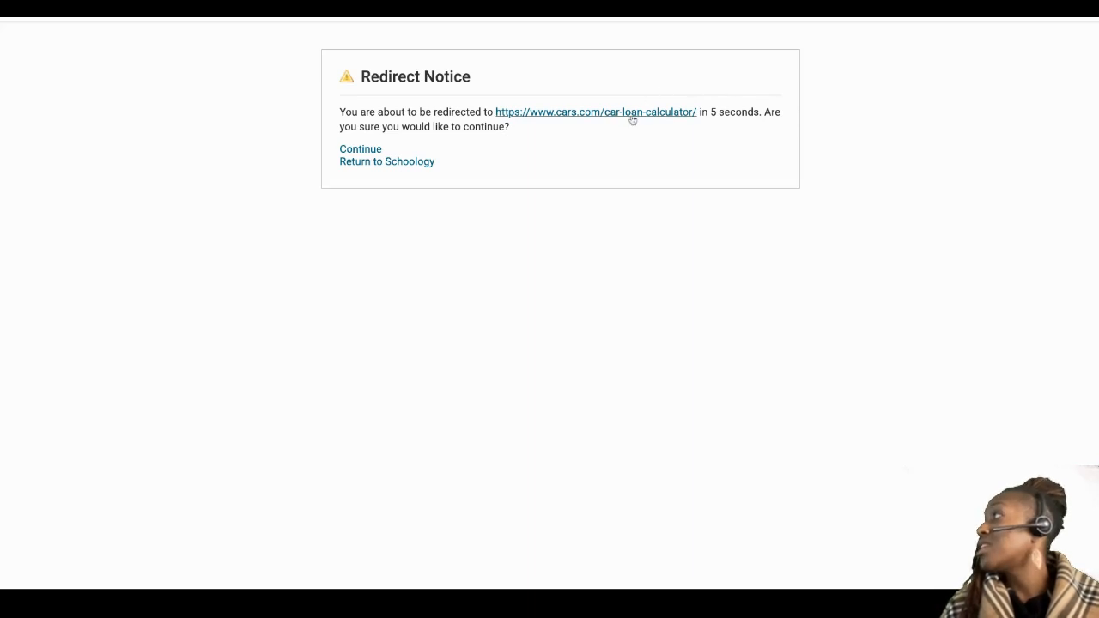
{"action": "left_click", "coordinate": [361, 148]}
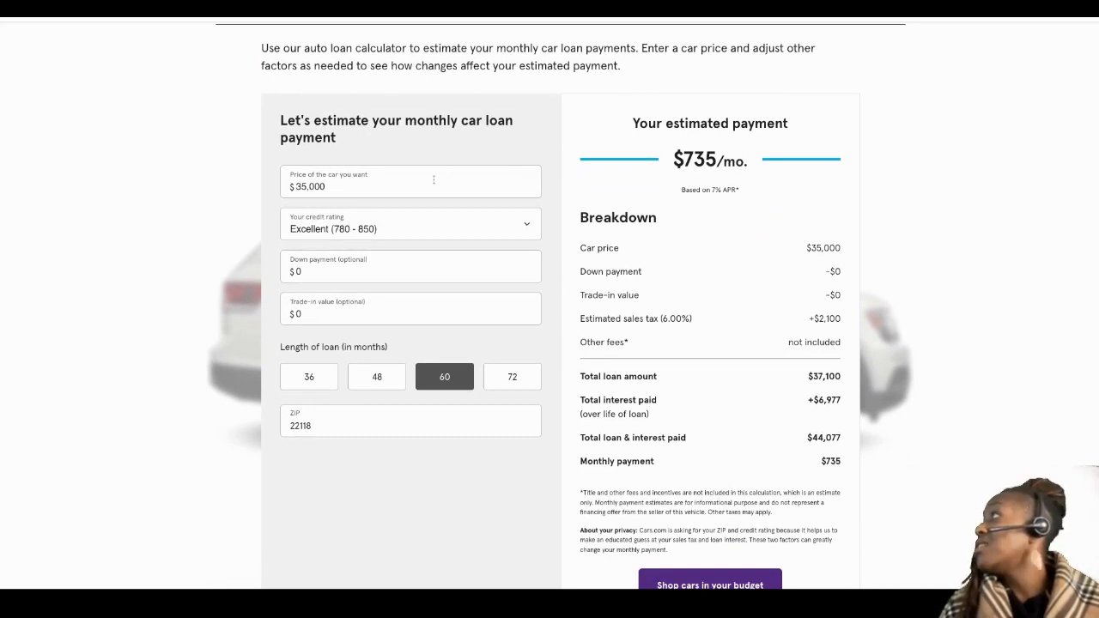
Review the credit rating setting and the $735 monthly estimate, then return to the assignment.
{"action": "scroll", "scroll_direction": "down", "scroll_amount": 3}
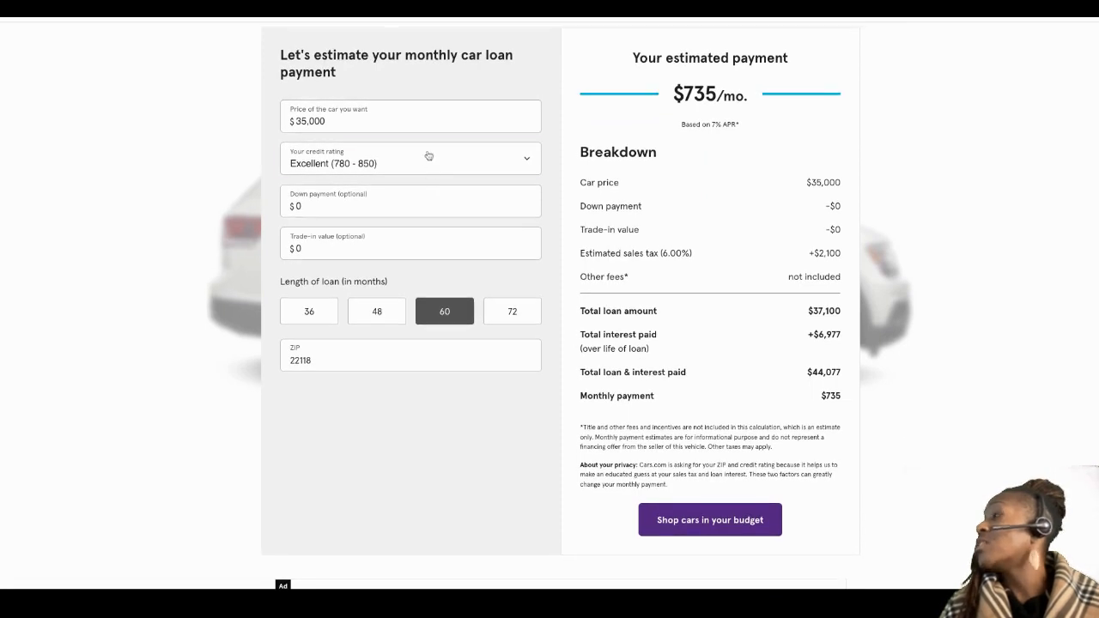
{"action": "left_click", "coordinate": [410, 162]}
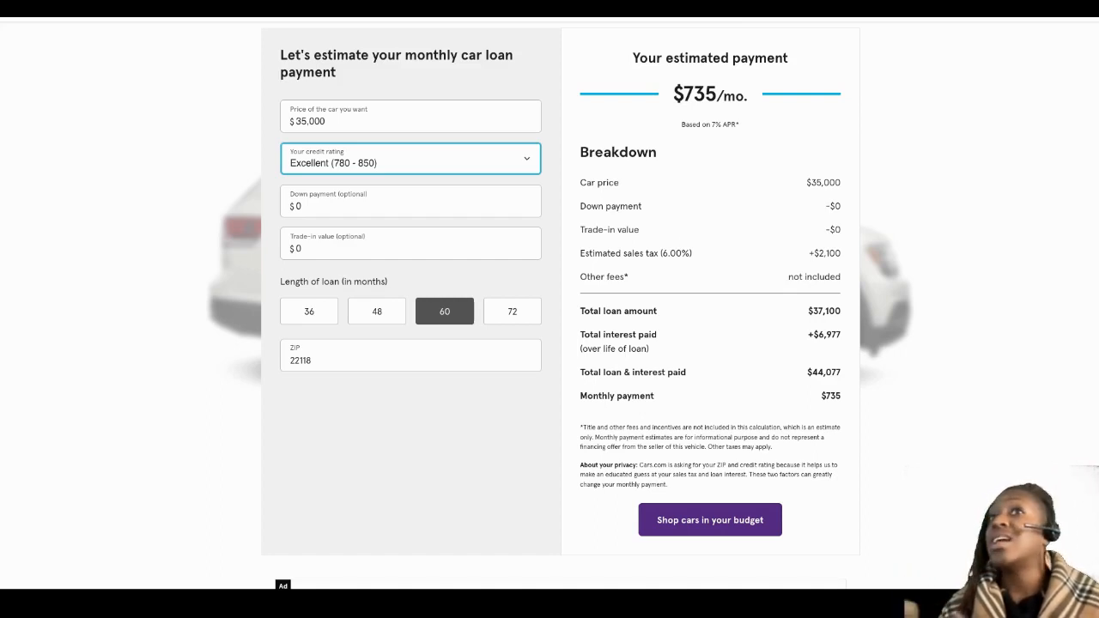
{"action": "mouse_move", "coordinate": [415, 213]}
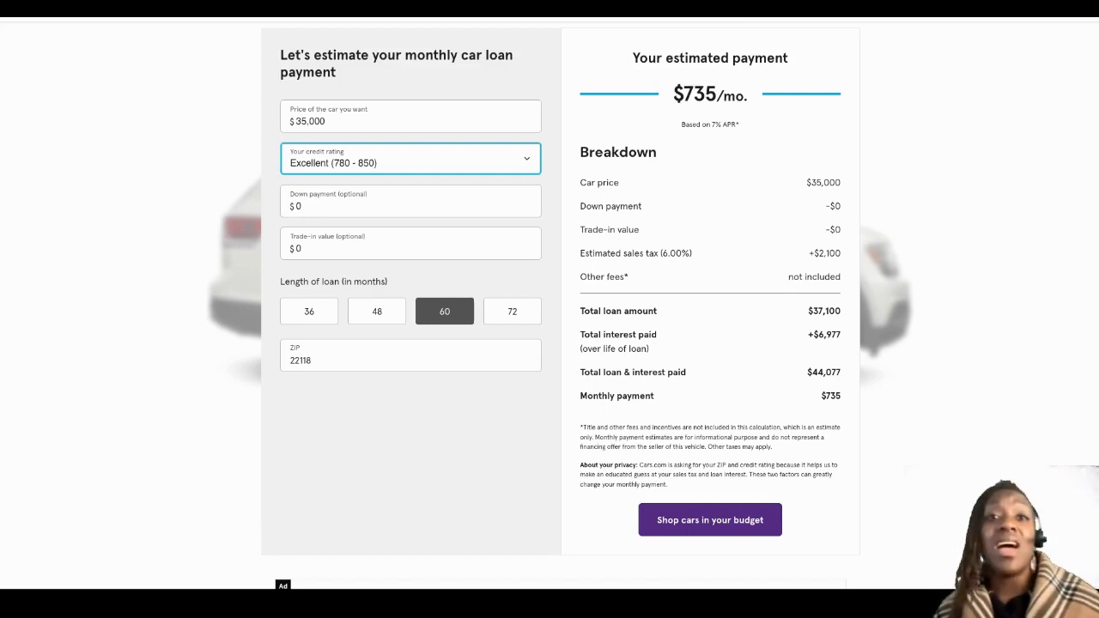
{"action": "scroll", "scroll_direction": "down", "scroll_amount": 3}
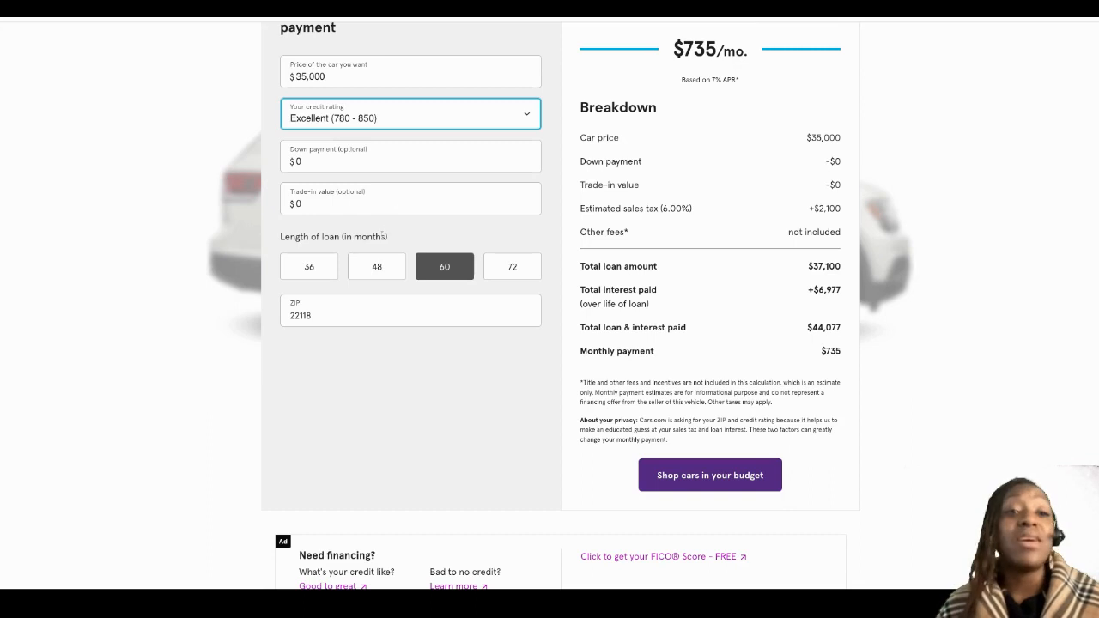
{"action": "mouse_move", "coordinate": [323, 275]}
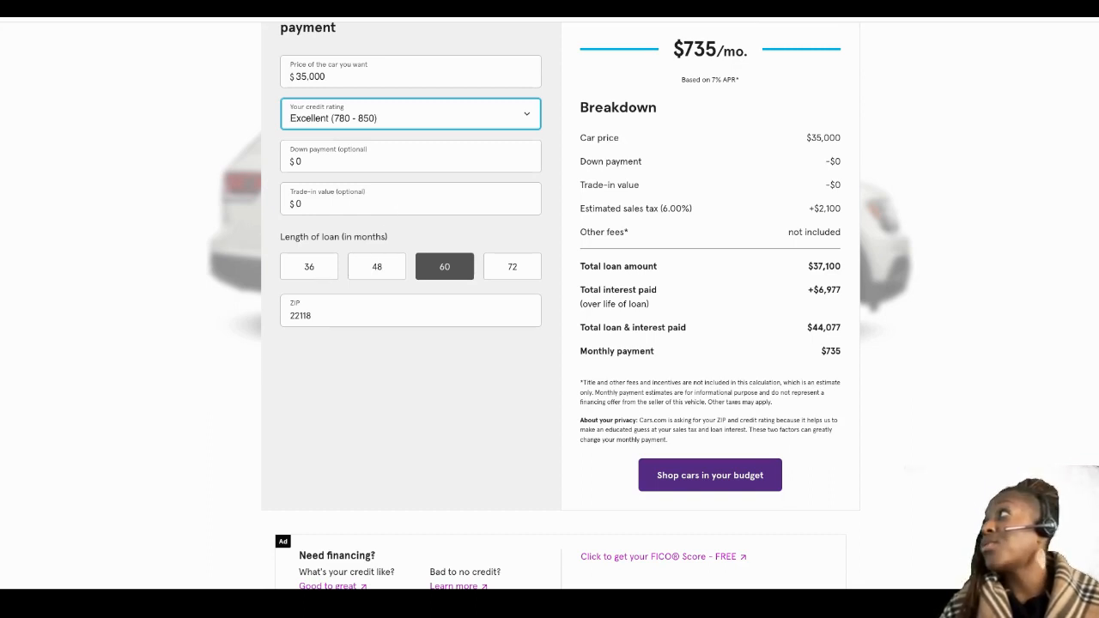
{"action": "mouse_move", "coordinate": [354, 273]}
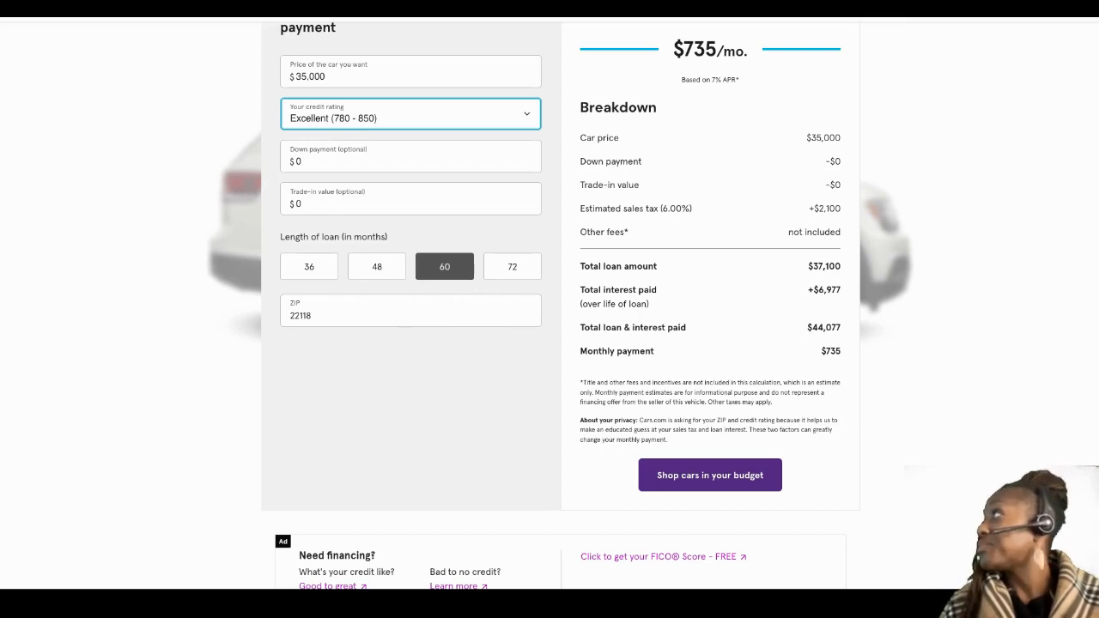
{"action": "scroll", "scroll_direction": "up", "scroll_amount": 3}
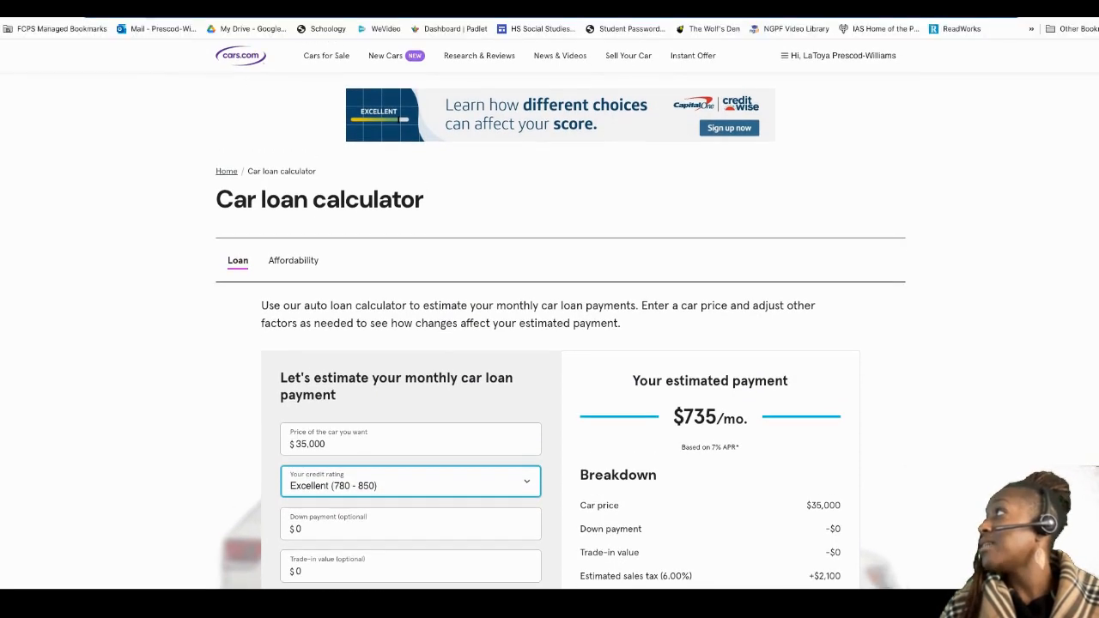
{"action": "scroll", "scroll_direction": "down", "scroll_amount": 3}
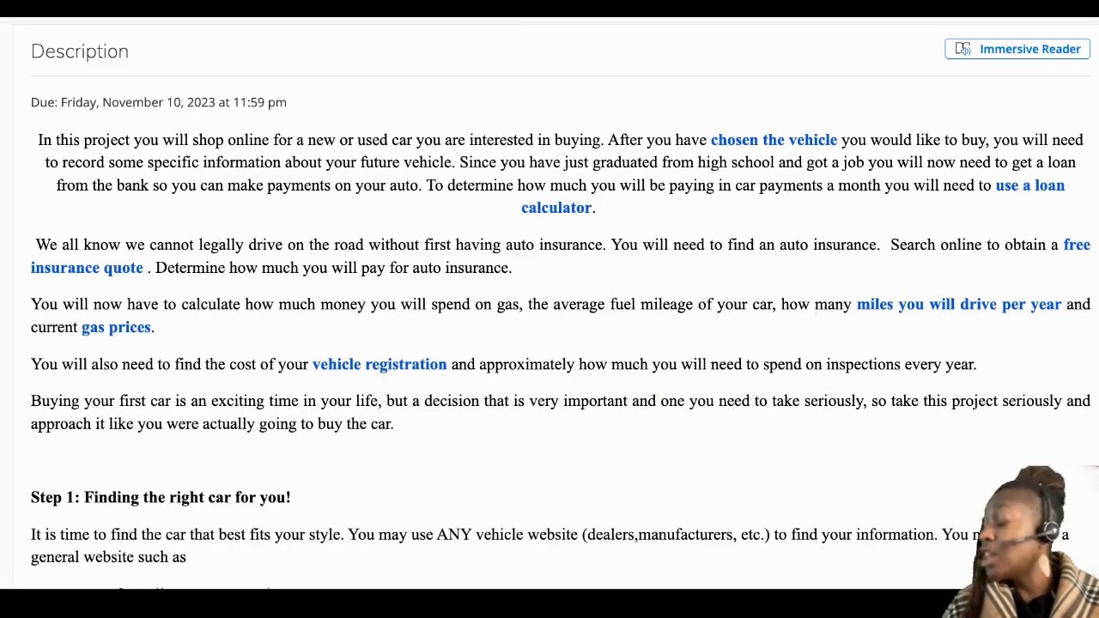
{"action": "scroll", "scroll_direction": "down", "scroll_amount": 3}
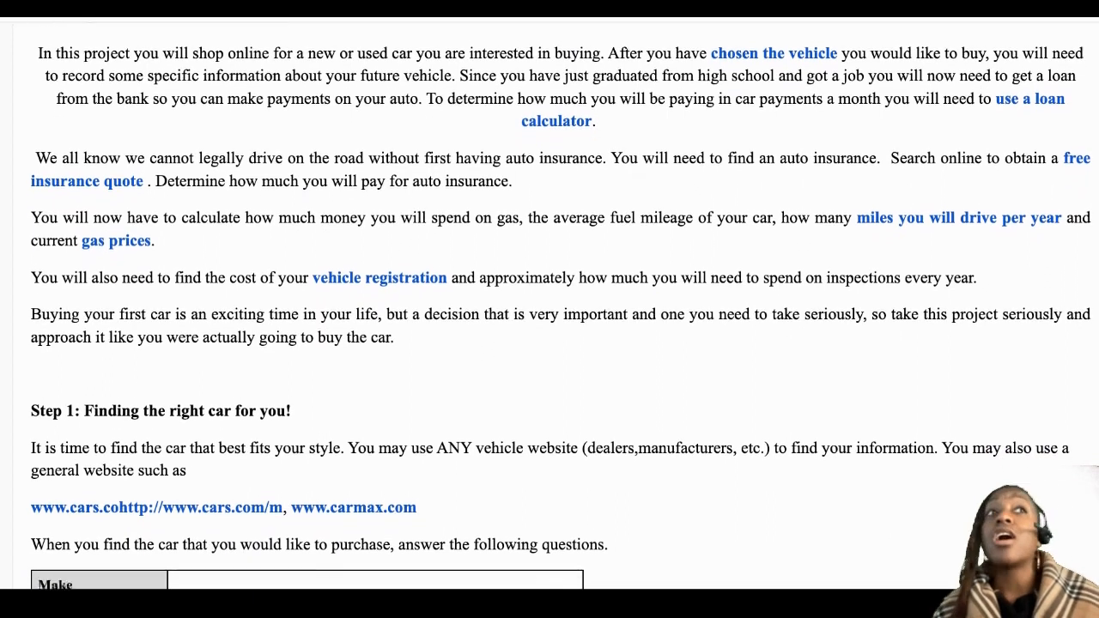
{"action": "scroll", "scroll_direction": "down", "scroll_amount": 3}
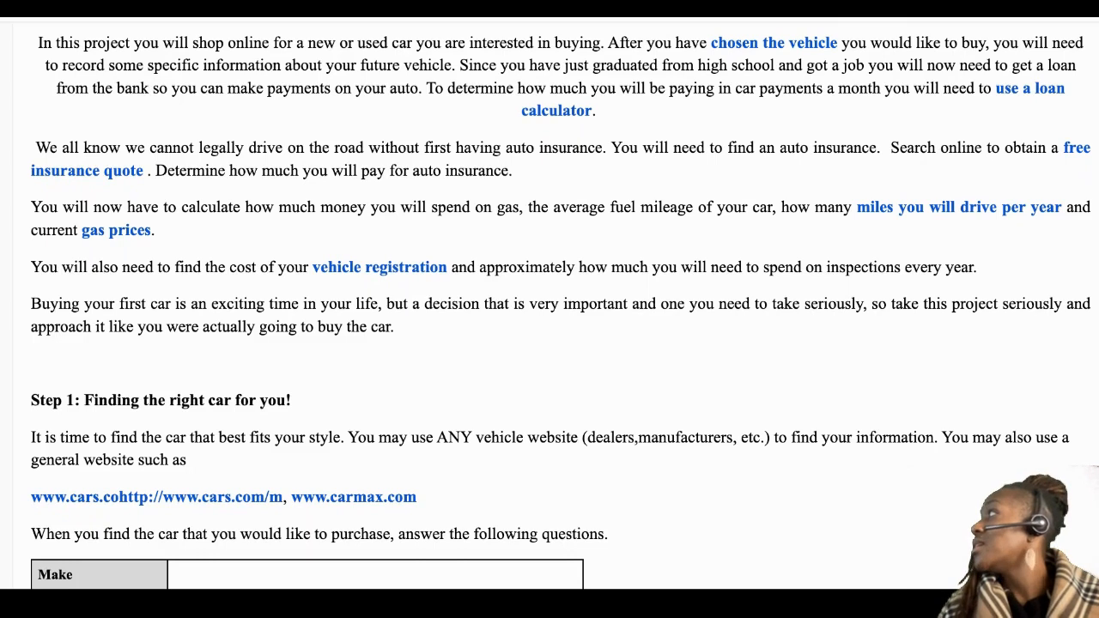
{"action": "scroll", "scroll_direction": "down", "scroll_amount": 3}
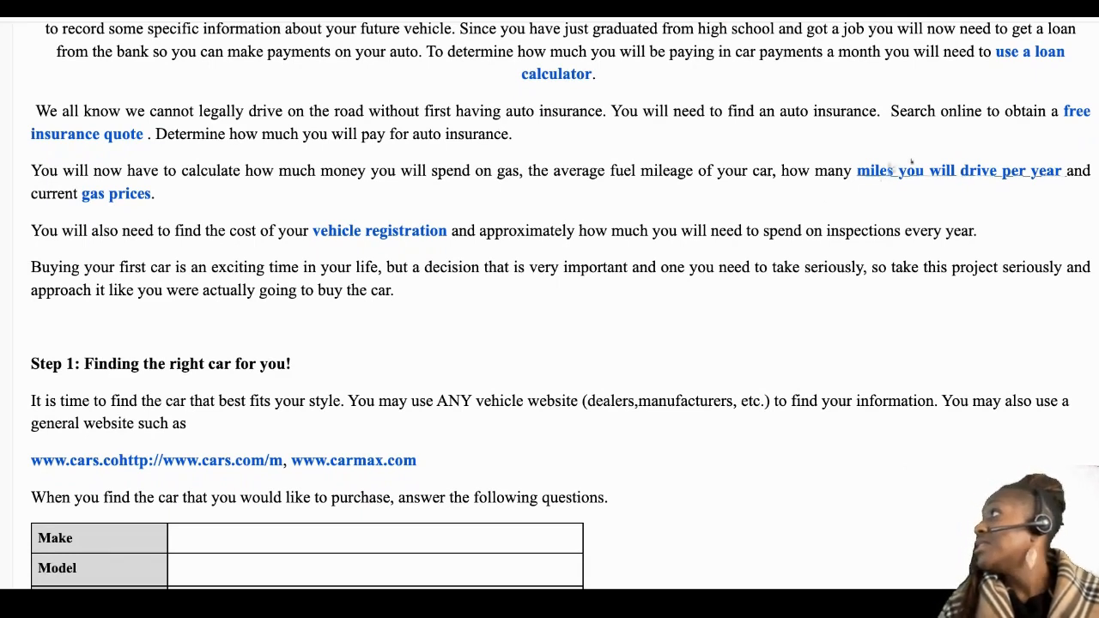
Follow the assignment's annual miles per driver link toward the FHWA page.
{"action": "left_click", "coordinate": [958, 170]}
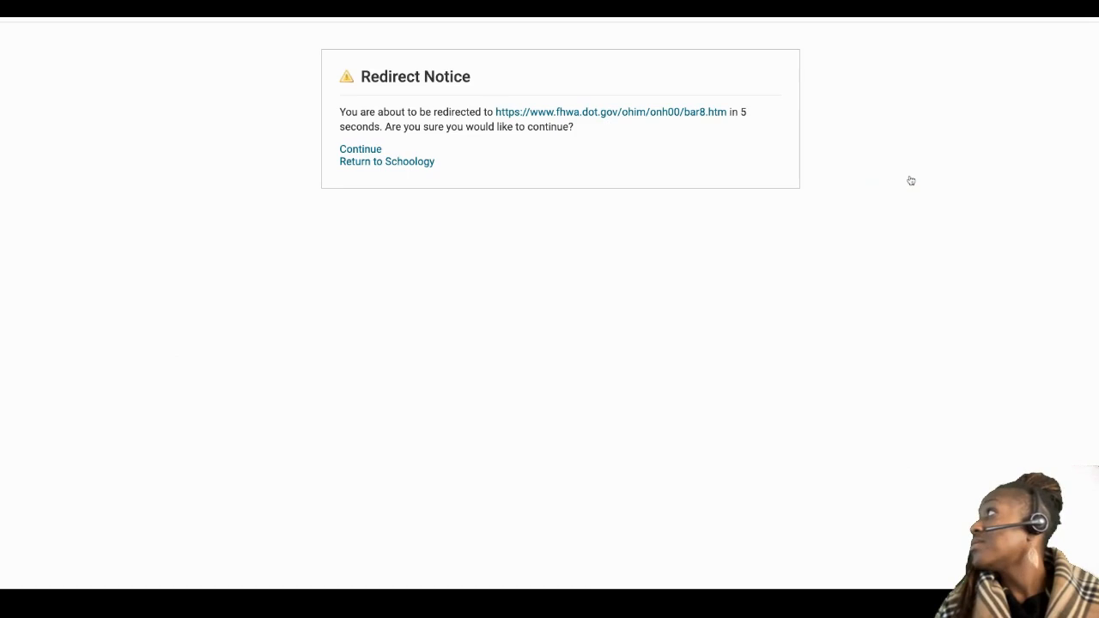
{"action": "mouse_move", "coordinate": [680, 130]}
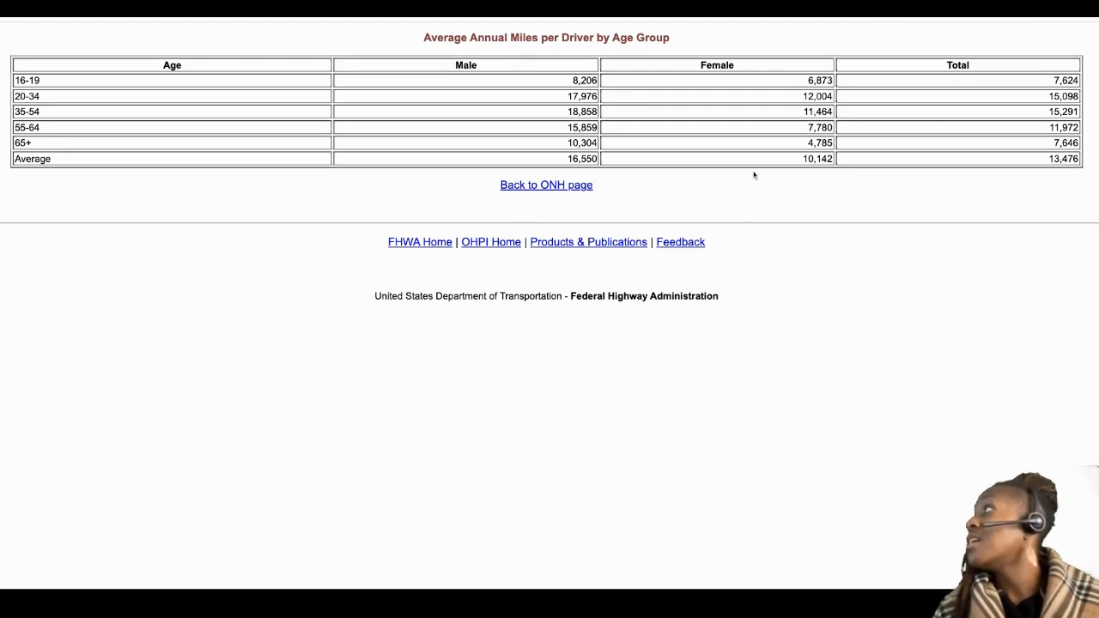
{"action": "mouse_move", "coordinate": [374, 21]}
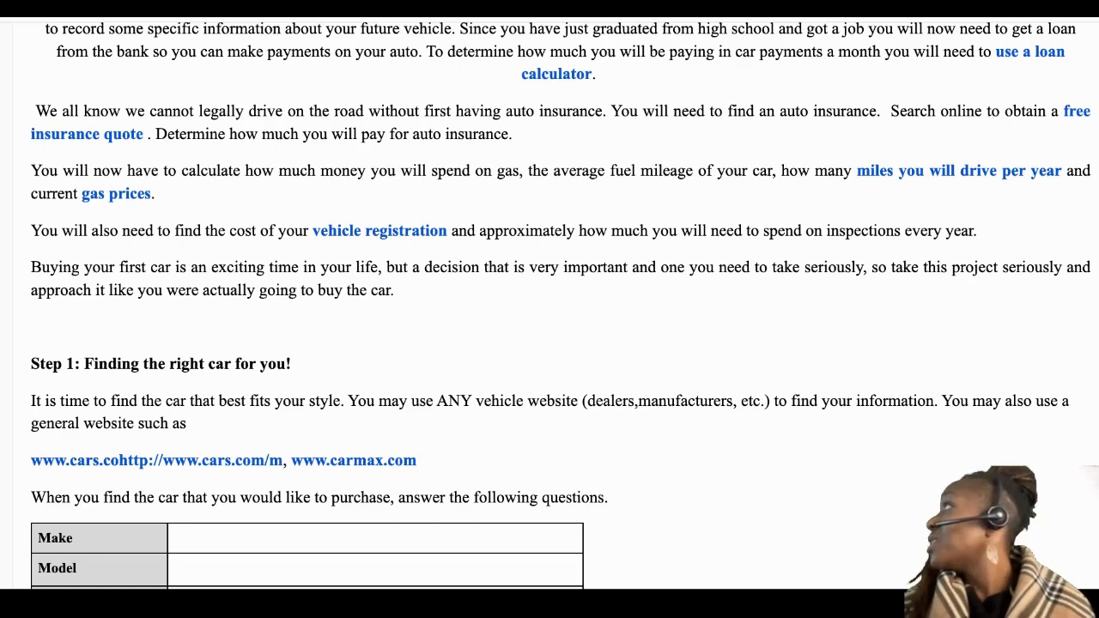
Scroll the assignment text down to the vehicle registration link.
{"action": "scroll", "scroll_direction": "down", "scroll_amount": 3}
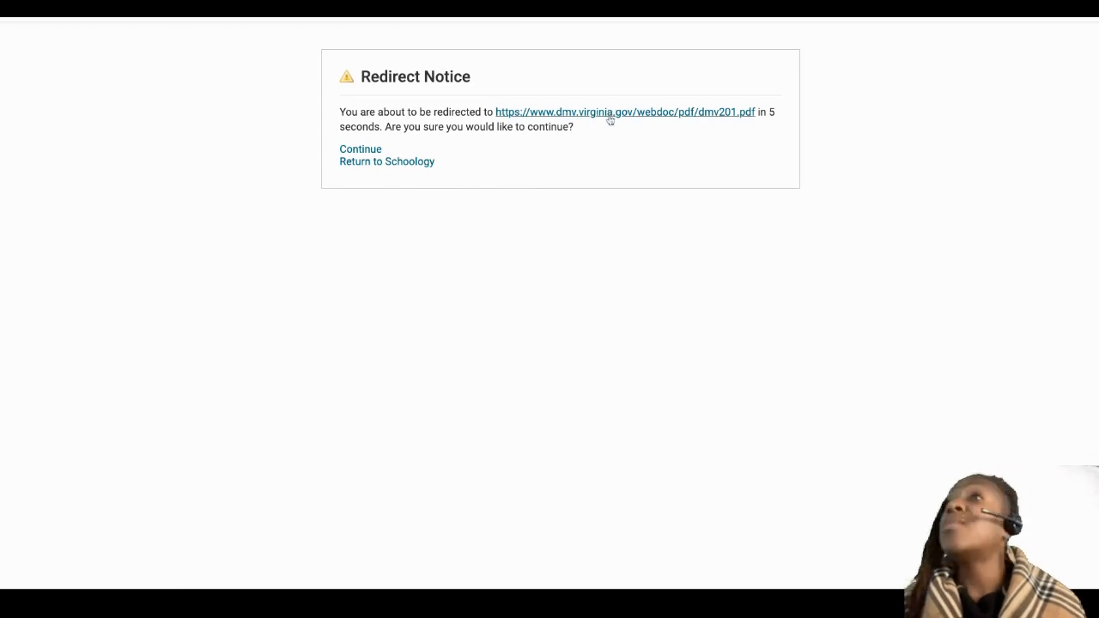
Continue to the Virginia DMV fees PDF, enlarge it to 142% and read through the fee tables.
{"action": "left_click", "coordinate": [360, 147]}
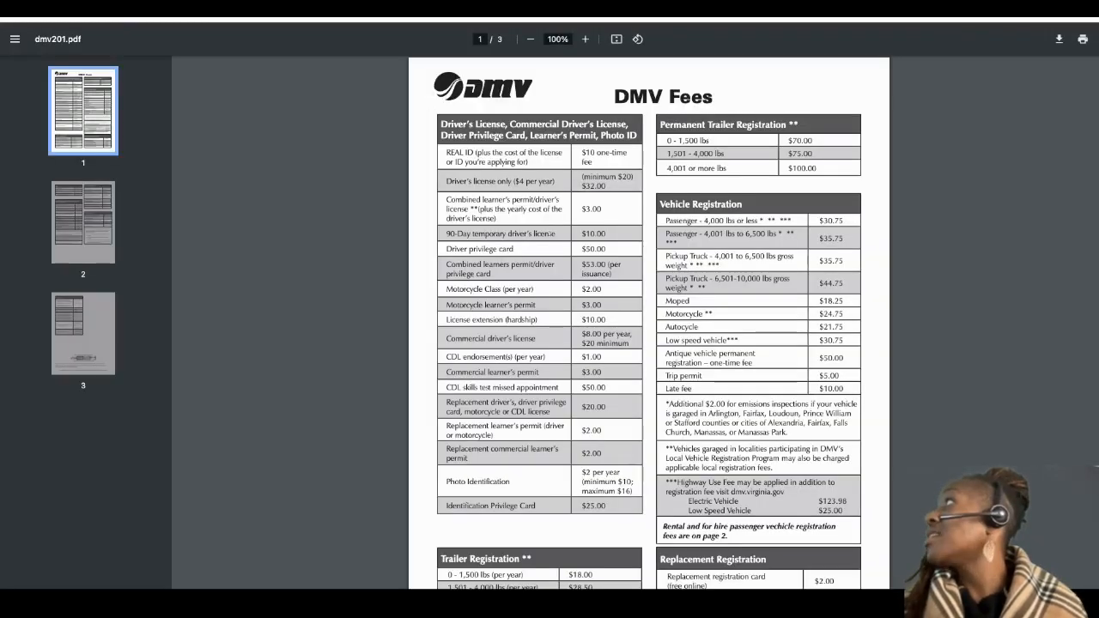
{"action": "left_click", "coordinate": [584, 38]}
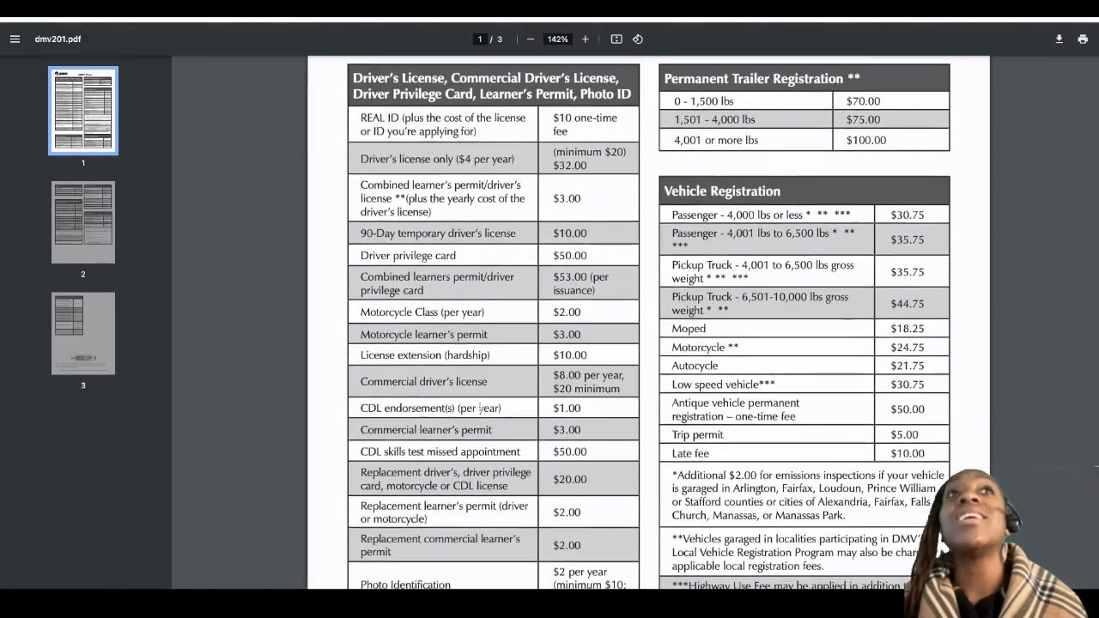
{"action": "scroll", "scroll_direction": "down", "scroll_amount": 3}
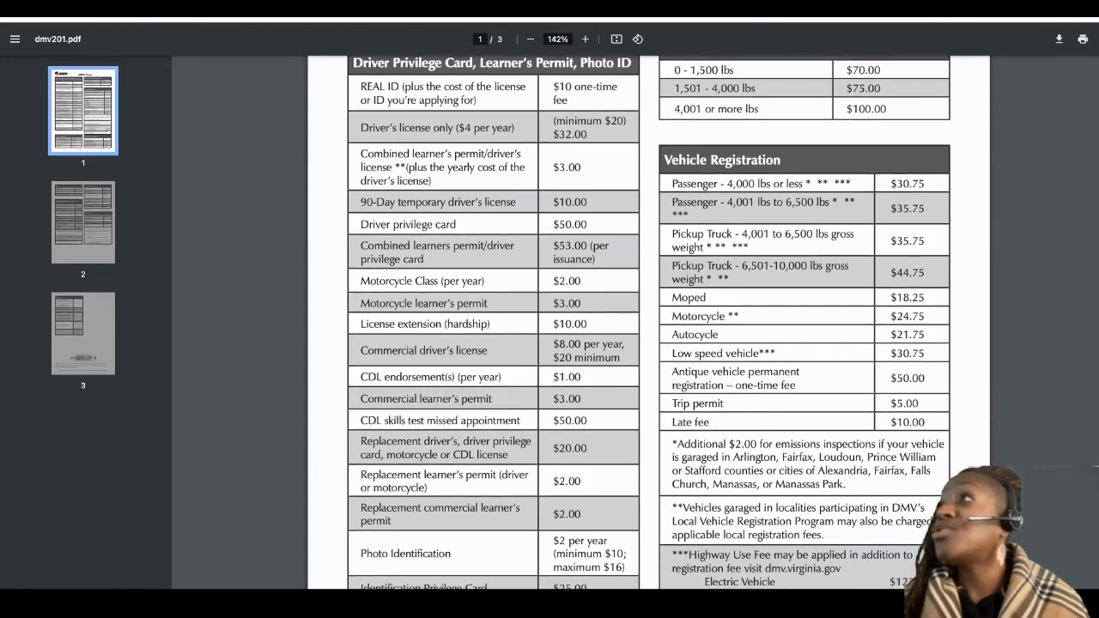
{"action": "scroll", "scroll_direction": "down", "scroll_amount": 3}
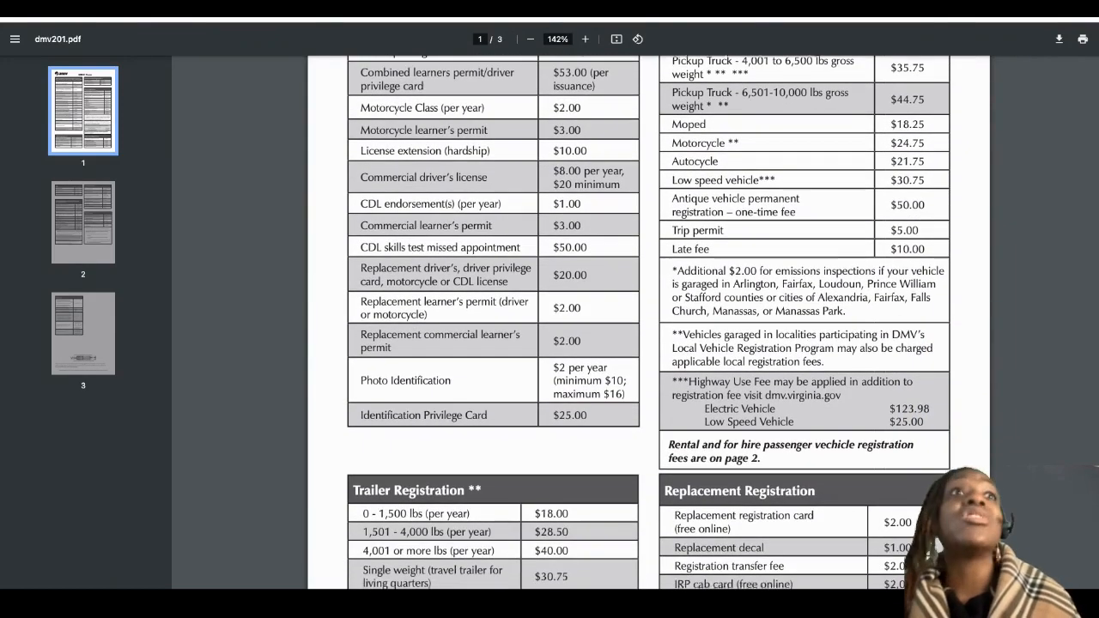
{"action": "scroll", "scroll_direction": "down", "scroll_amount": 3}
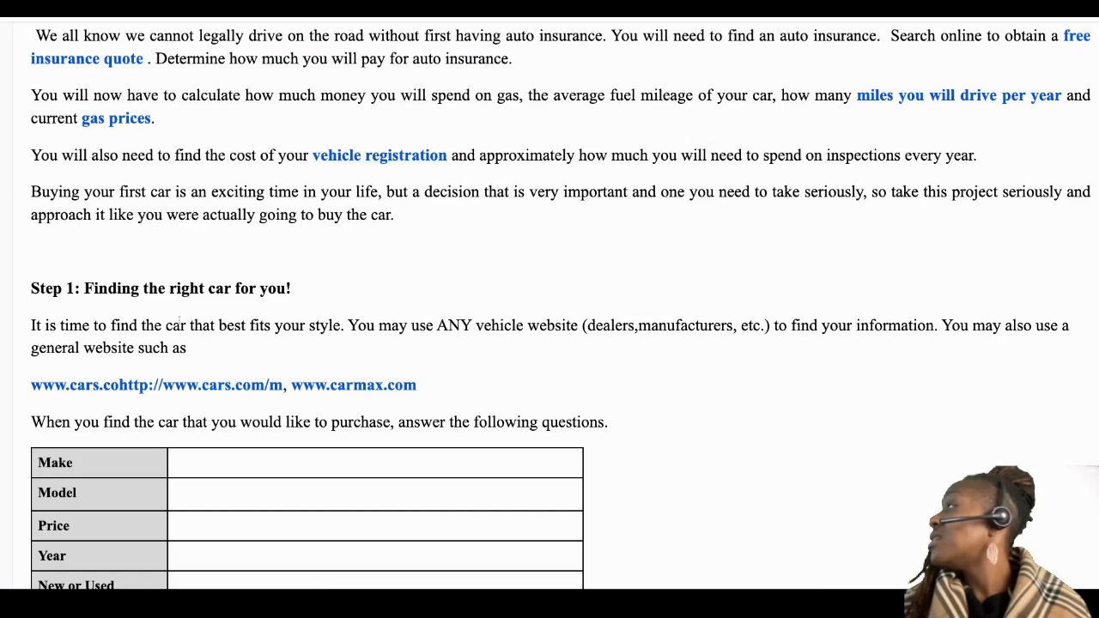
Scroll past the Make/Model table to Step 1's three-features table and loan calculator link.
{"action": "scroll", "scroll_direction": "down", "scroll_amount": 3}
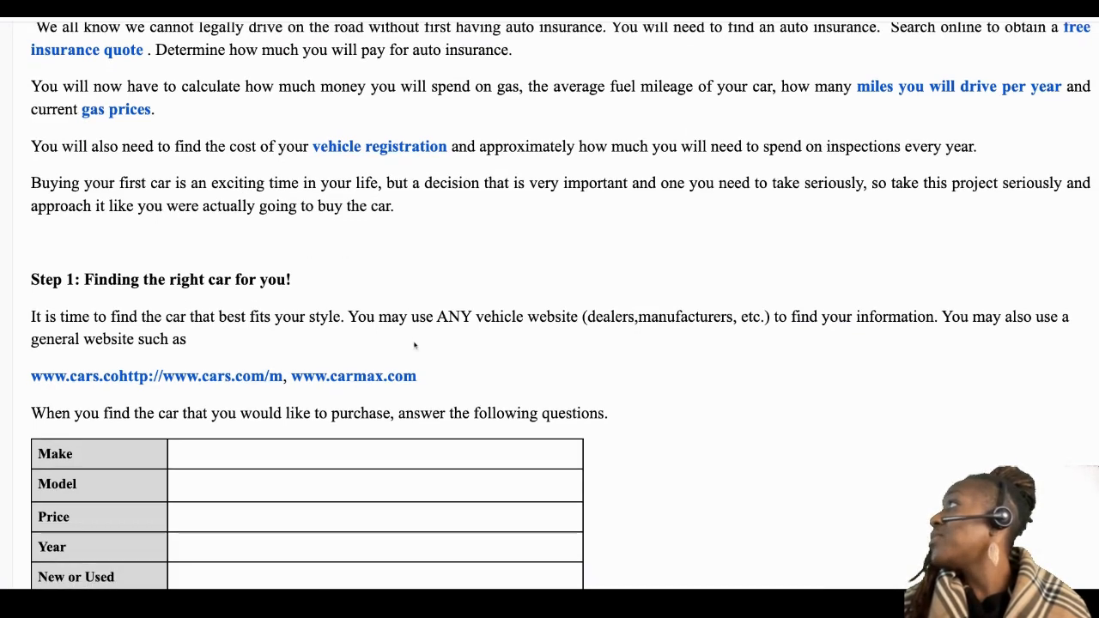
{"action": "scroll", "scroll_direction": "down", "scroll_amount": 3}
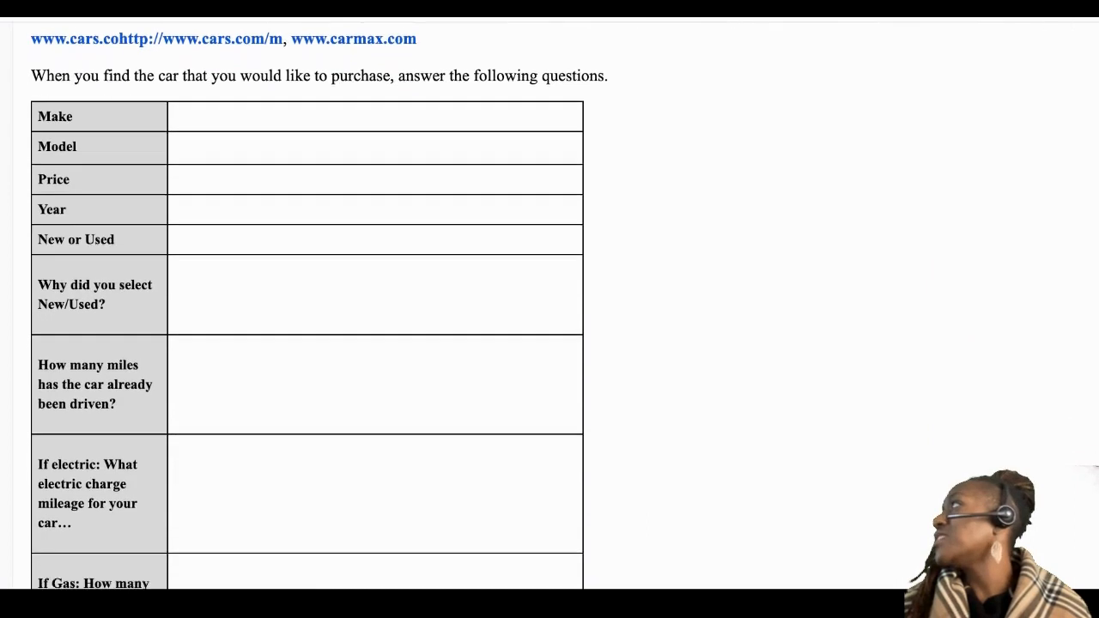
{"action": "scroll", "scroll_direction": "down", "scroll_amount": 3}
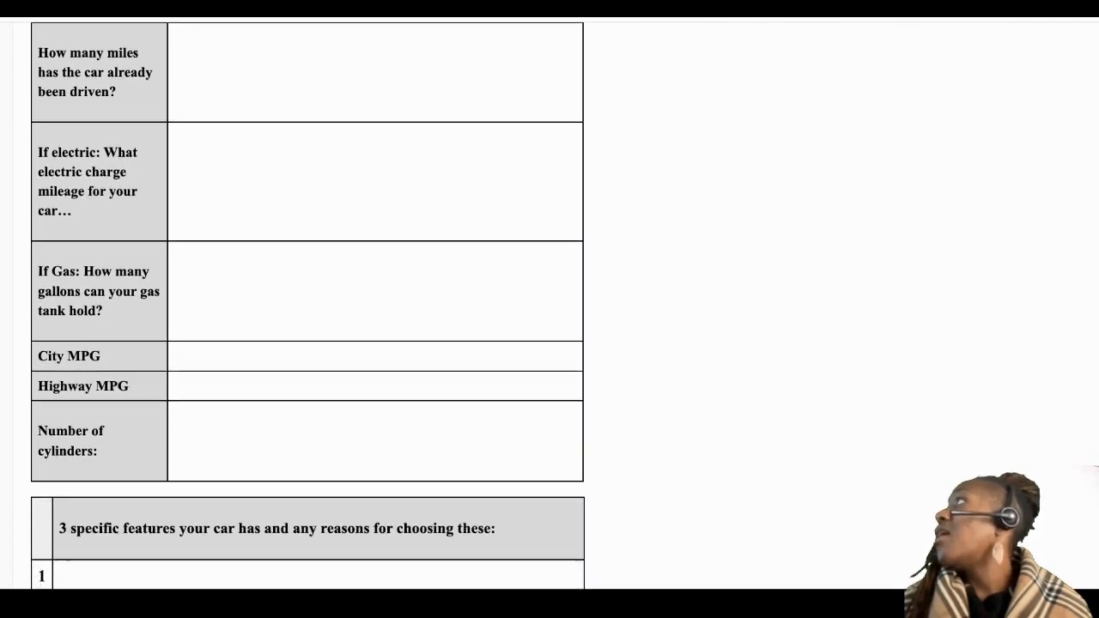
{"action": "scroll", "scroll_direction": "down", "scroll_amount": 3}
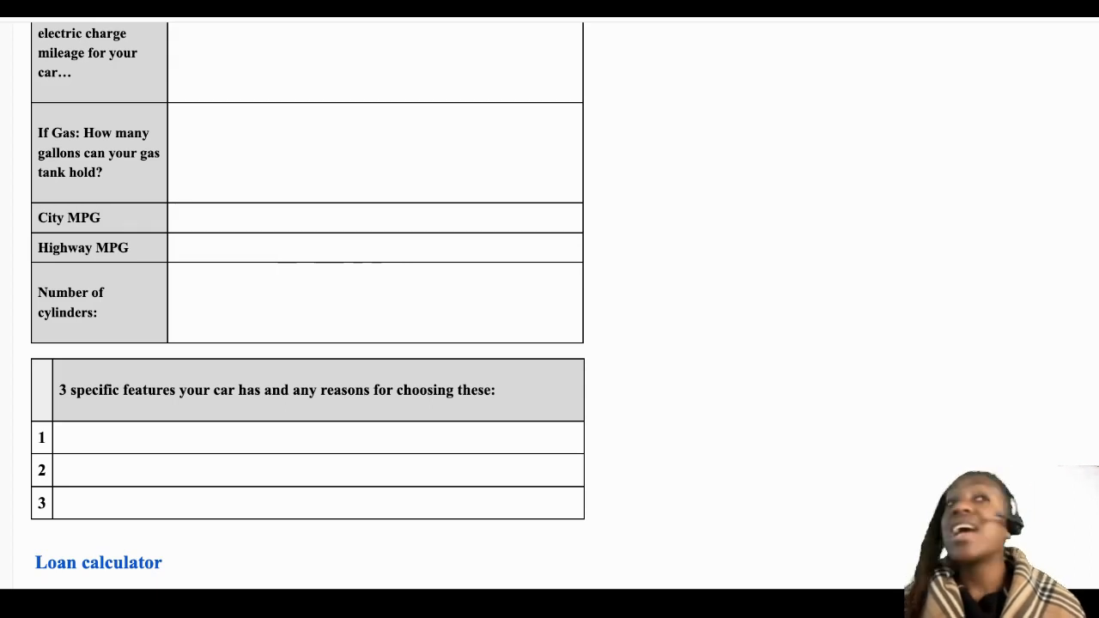
Scroll through the loan payment table, registration fee and oil-change upkeep questions to the end.
{"action": "scroll", "scroll_direction": "down", "scroll_amount": 3}
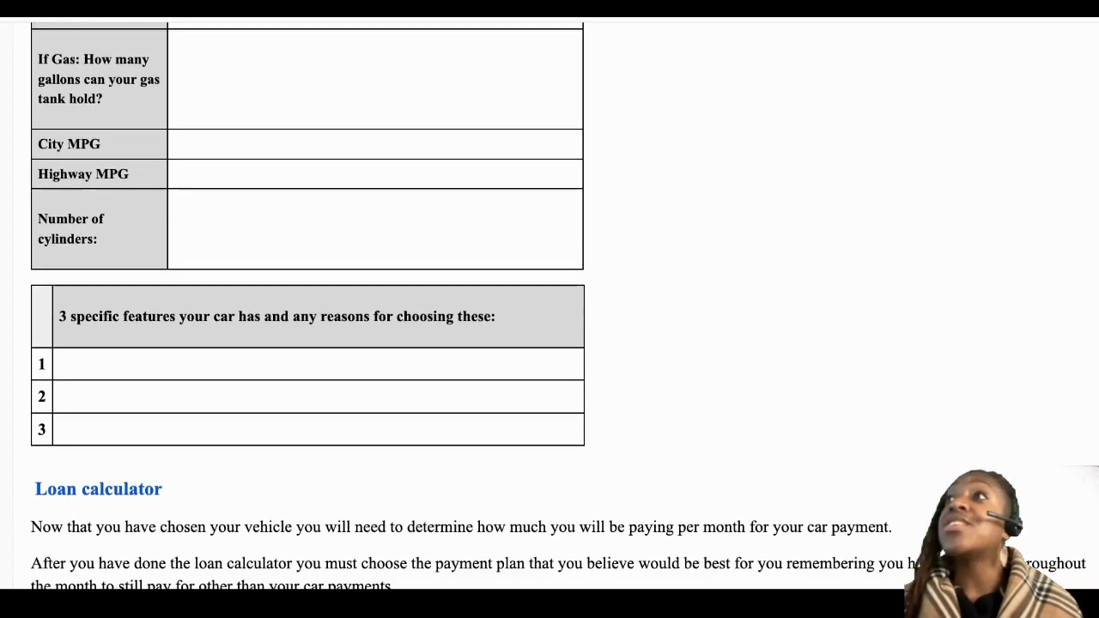
{"action": "scroll", "scroll_direction": "down", "scroll_amount": 3}
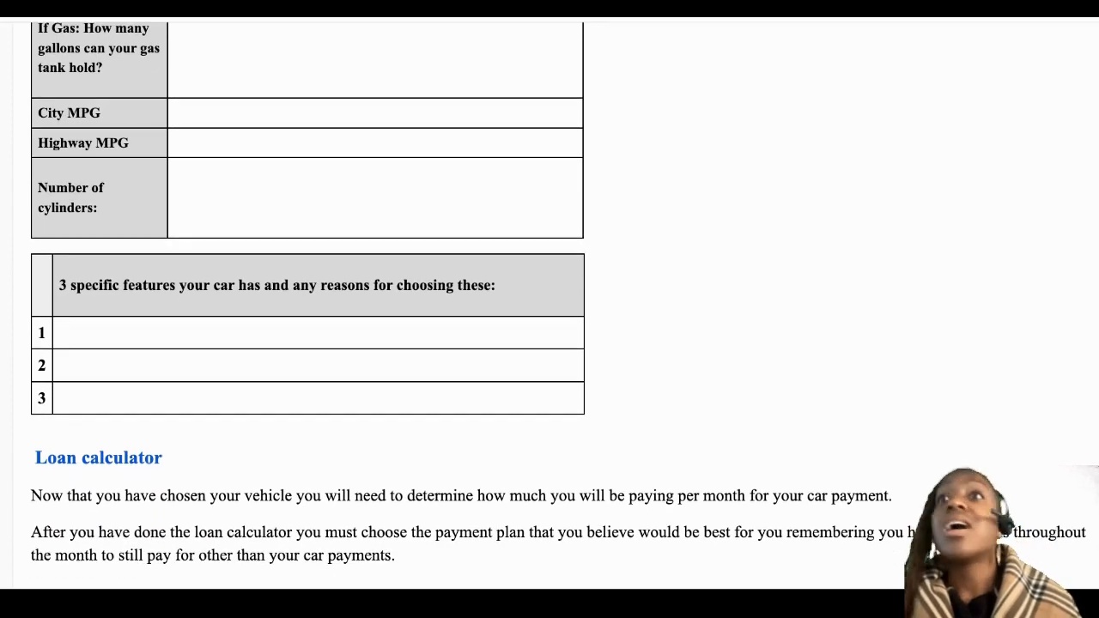
{"action": "scroll", "scroll_direction": "down", "scroll_amount": 3}
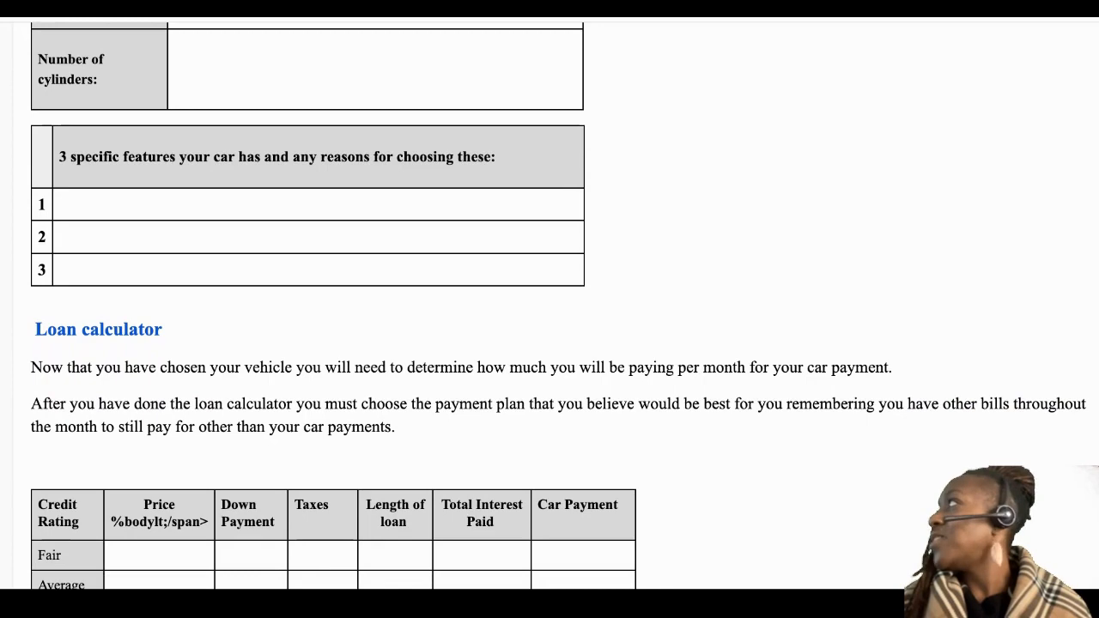
{"action": "scroll", "scroll_direction": "down", "scroll_amount": 3}
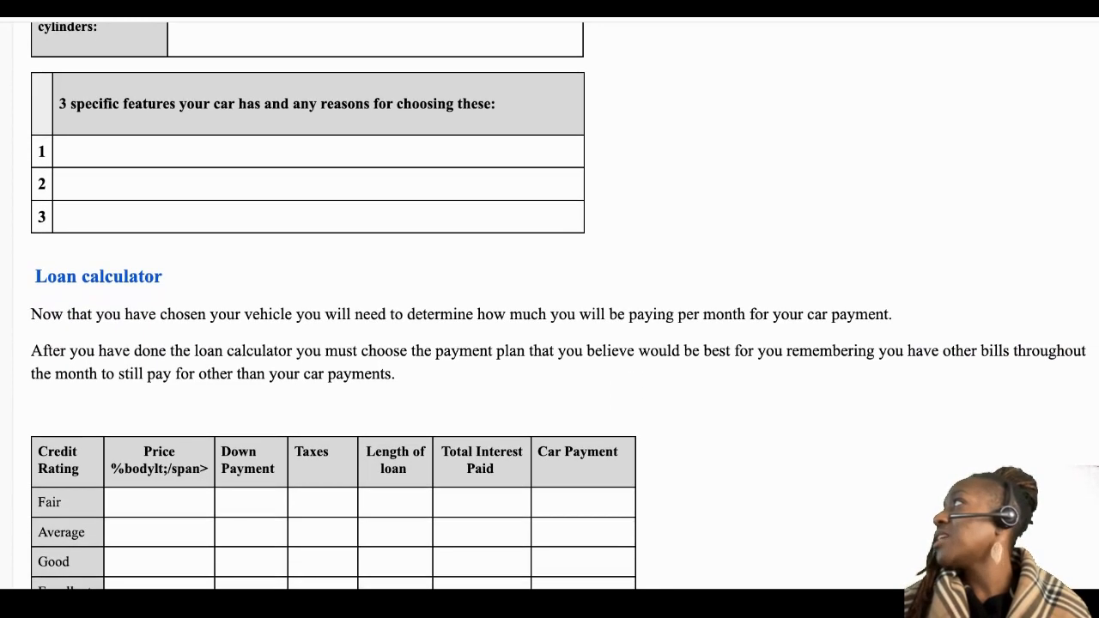
{"action": "scroll", "scroll_direction": "down", "scroll_amount": 3}
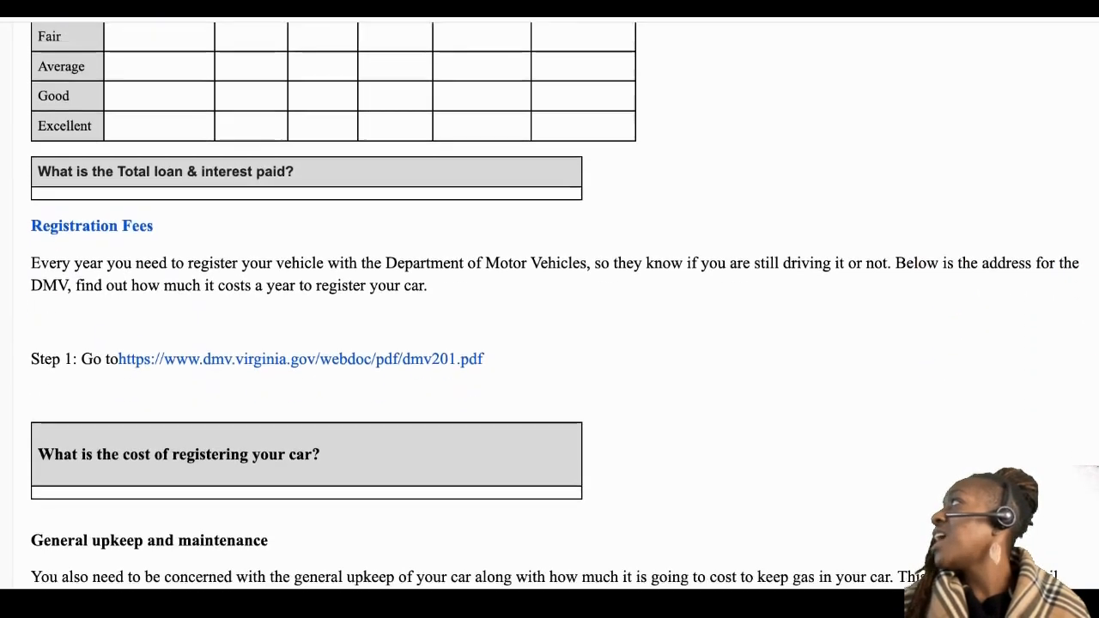
{"action": "scroll", "scroll_direction": "down", "scroll_amount": 3}
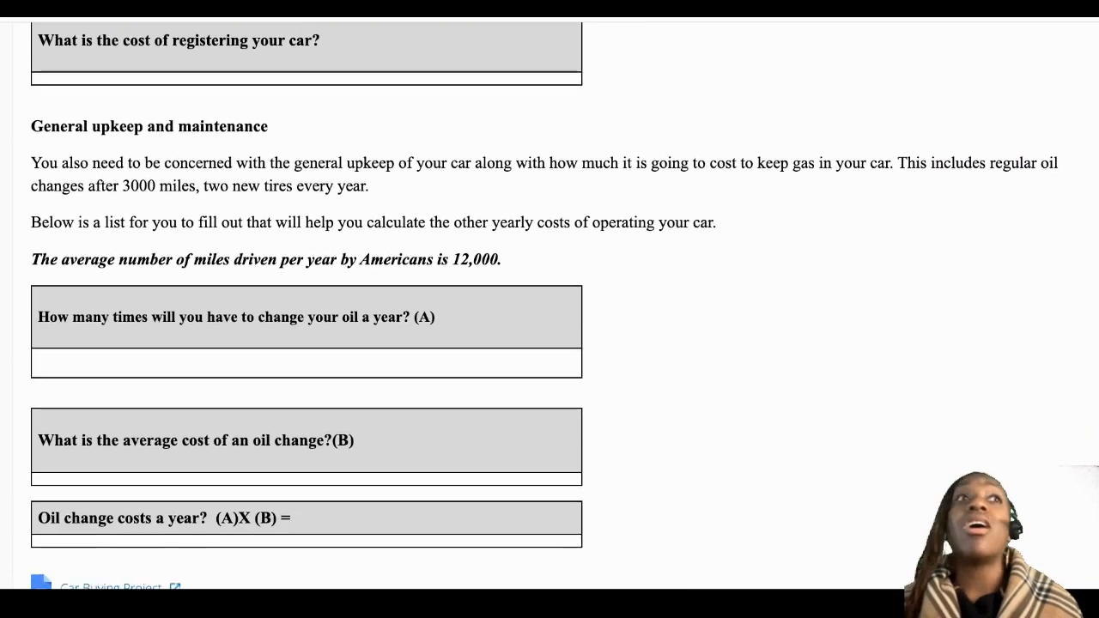
{"action": "scroll", "scroll_direction": "down", "scroll_amount": 3}
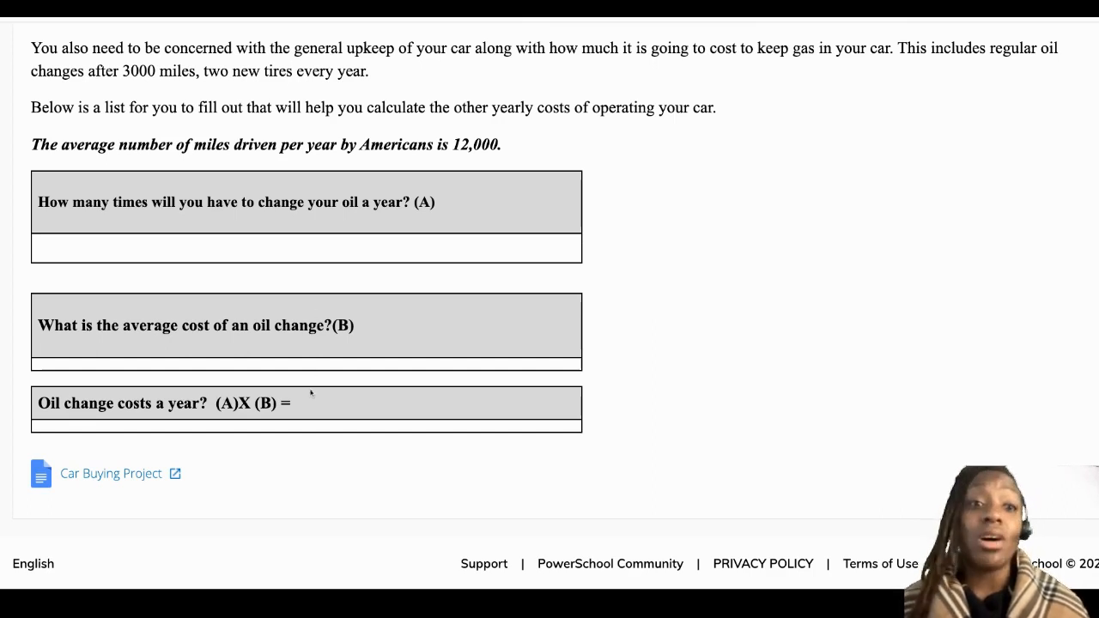
{"action": "scroll", "scroll_direction": "down", "scroll_amount": 3}
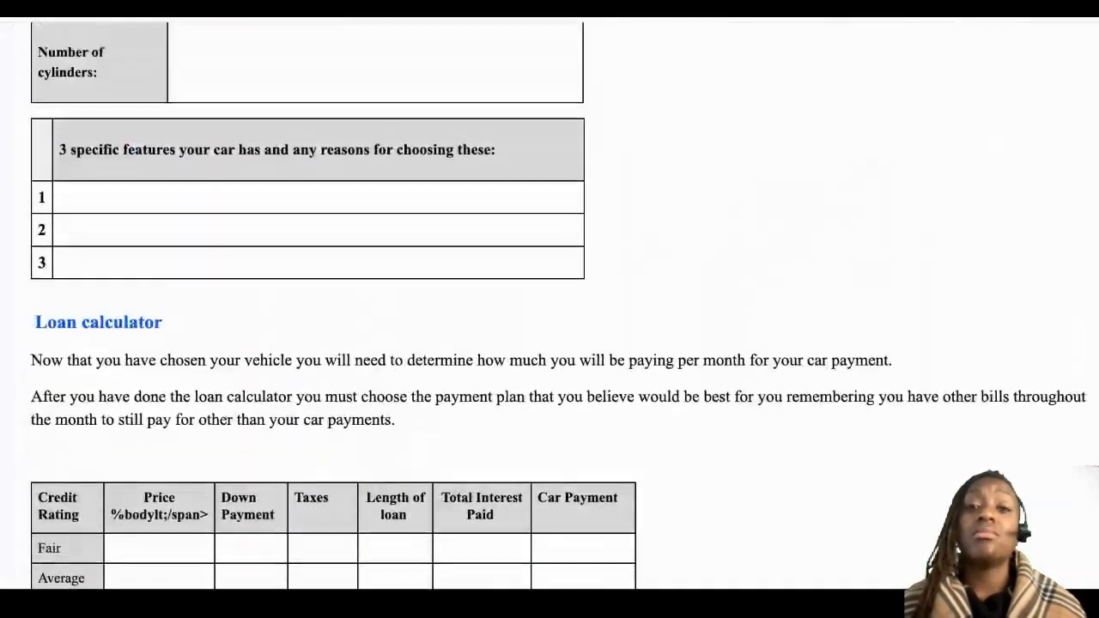